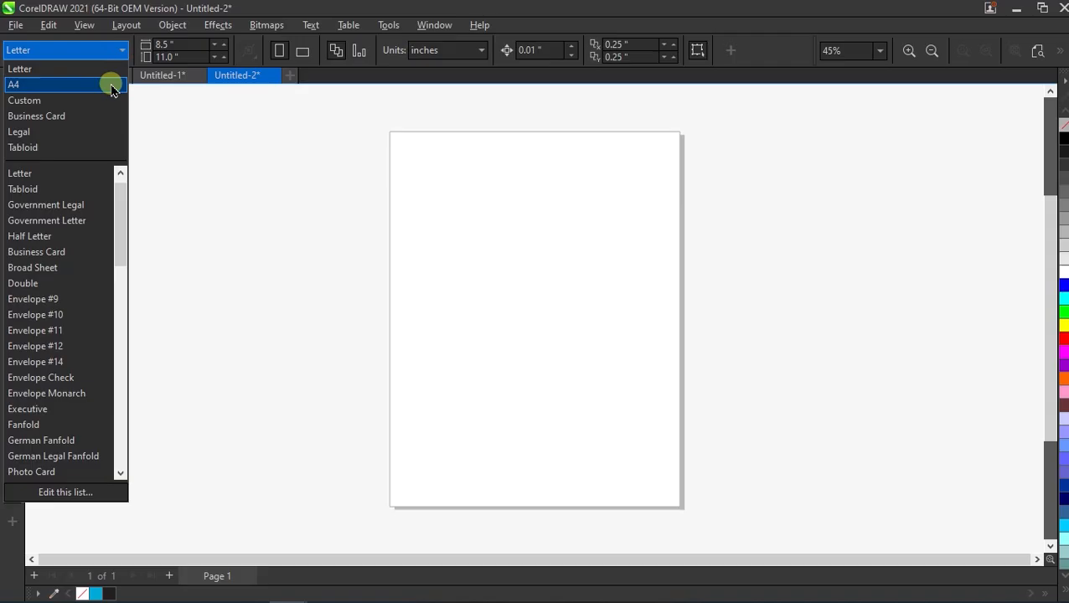
- Set the page size to A4 (210 × 297 mm), switching units to millimetres
click(14, 84)
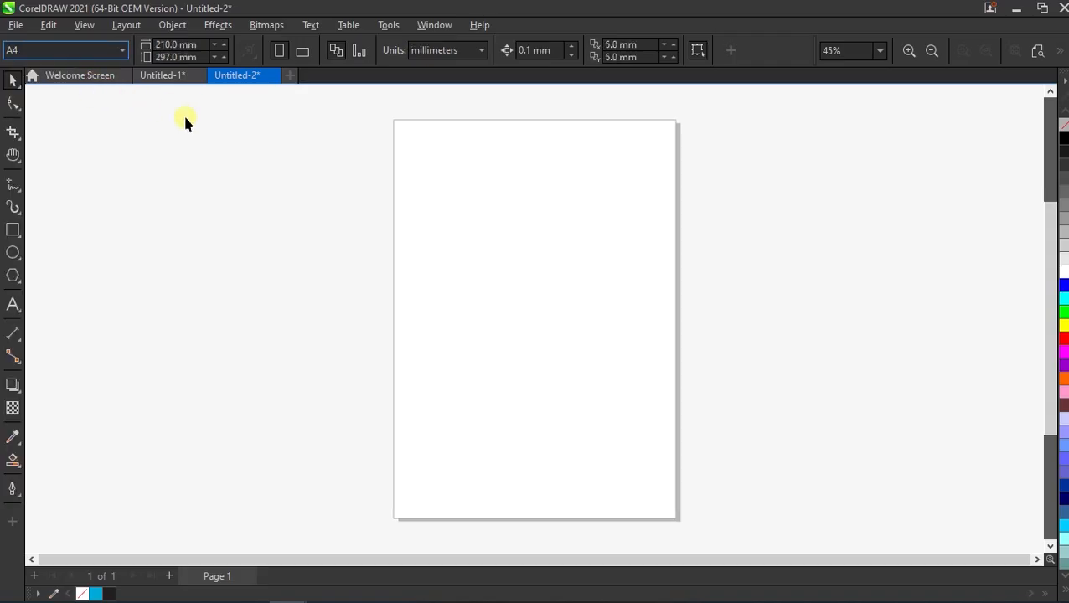
click(534, 318)
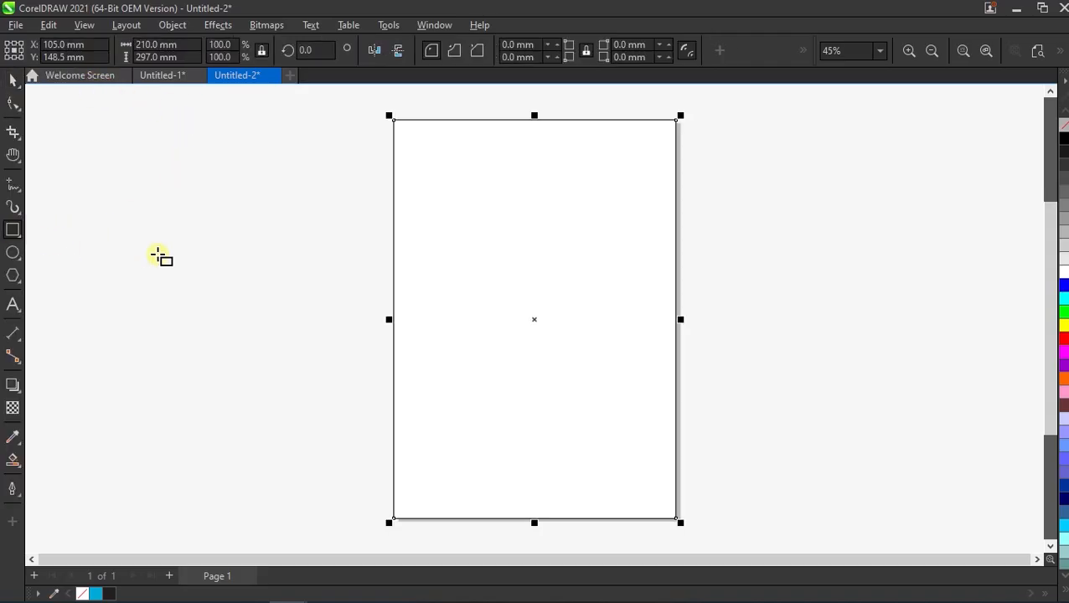
mouse_move(379, 275)
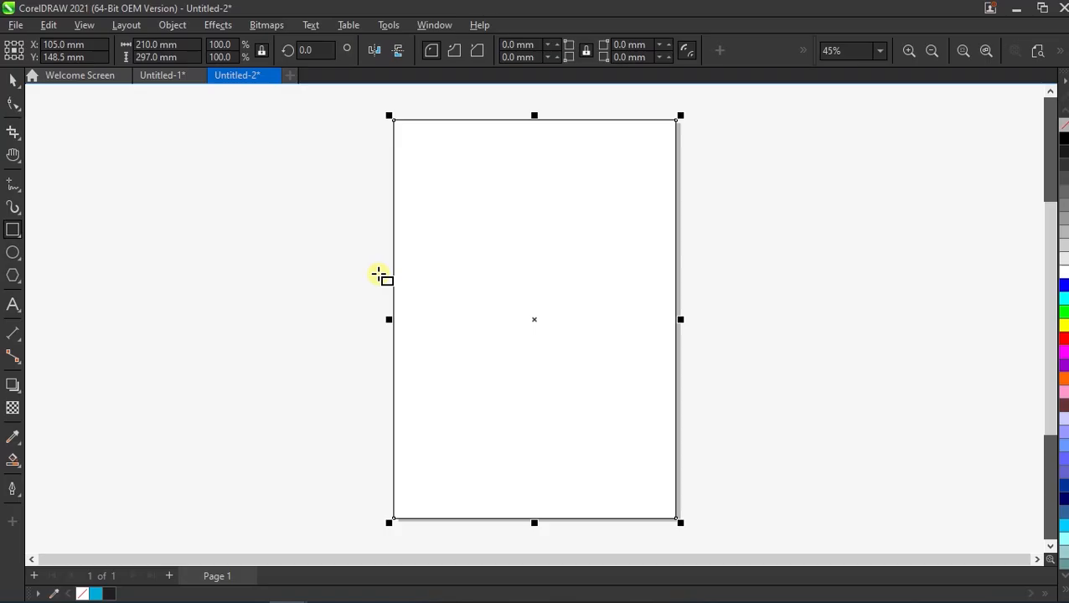
key(space)
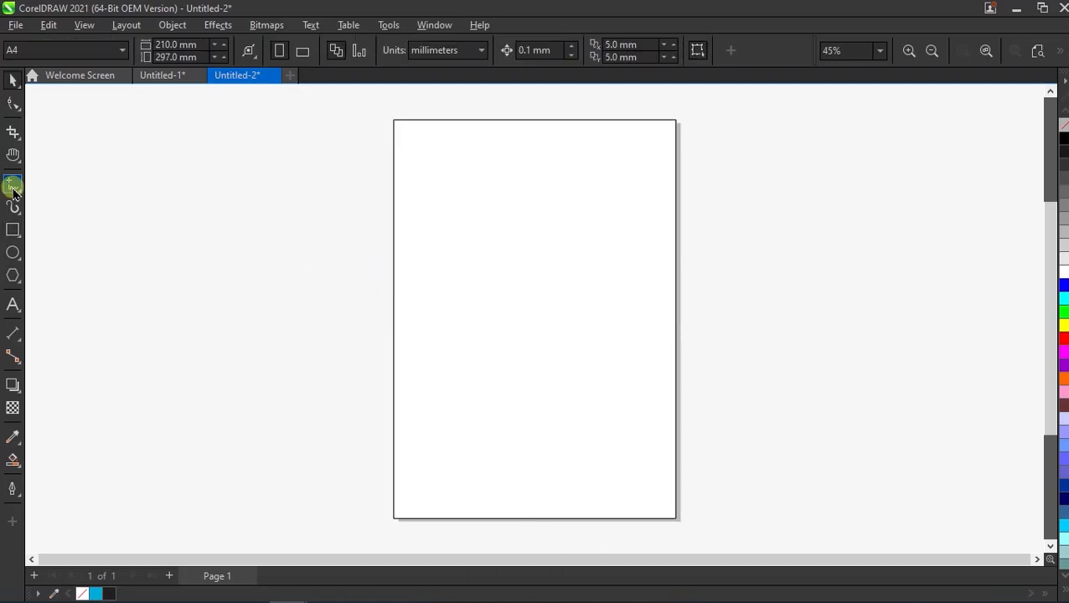
- Draw a line from the top-right corner and bend it into an S-shaped wave
click(13, 184)
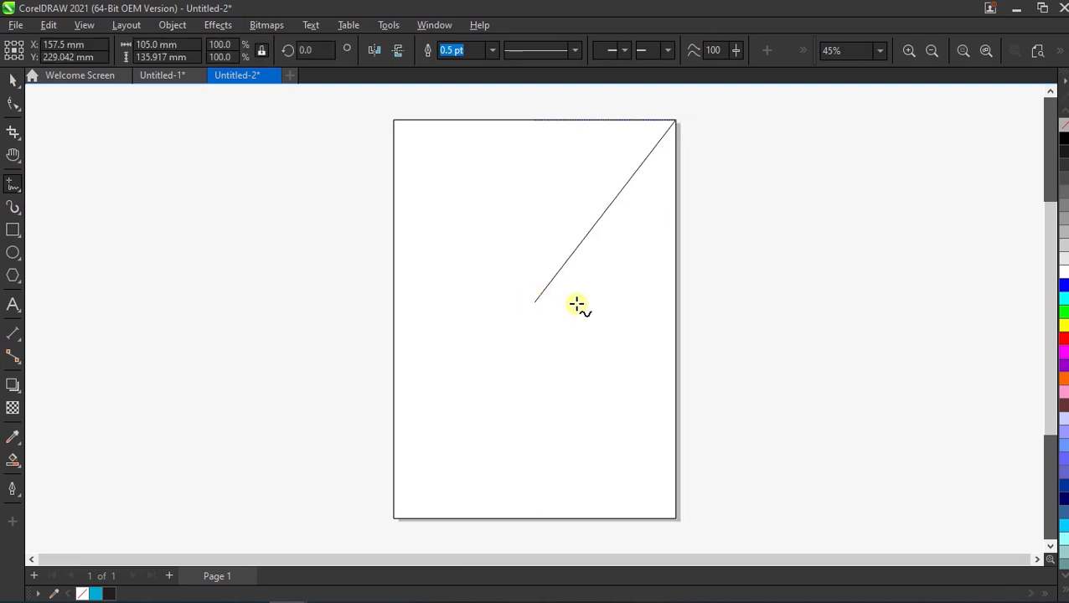
click(576, 303)
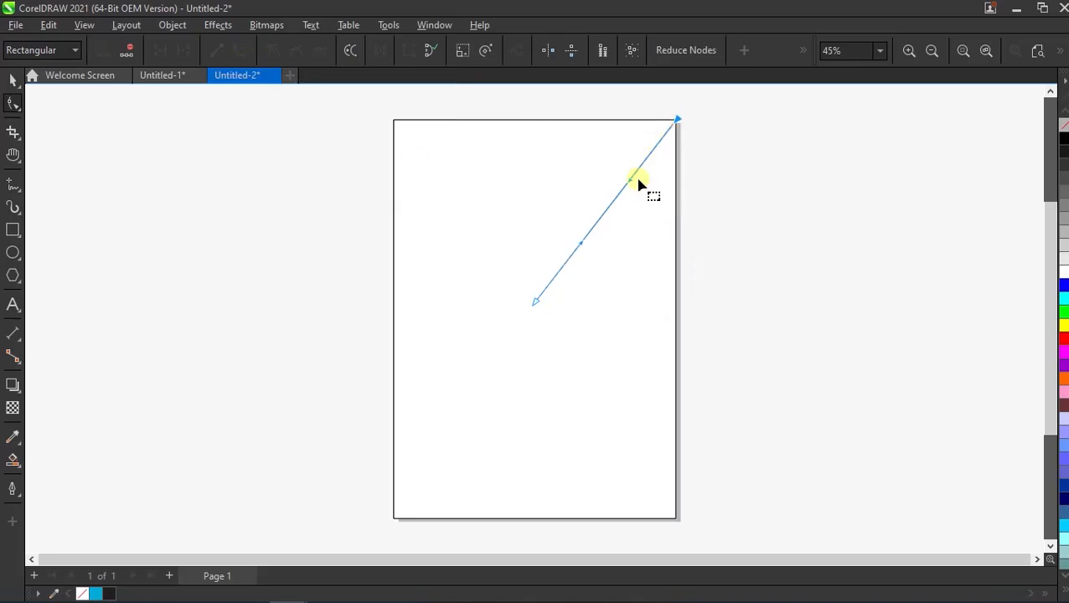
drag(637, 185, 603, 134)
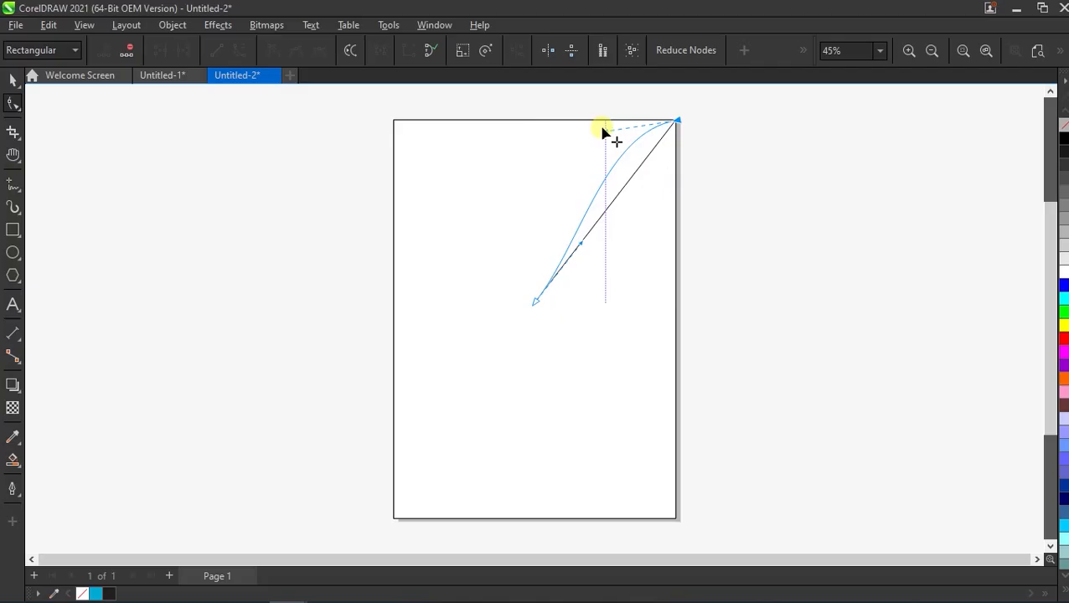
drag(602, 132, 602, 120)
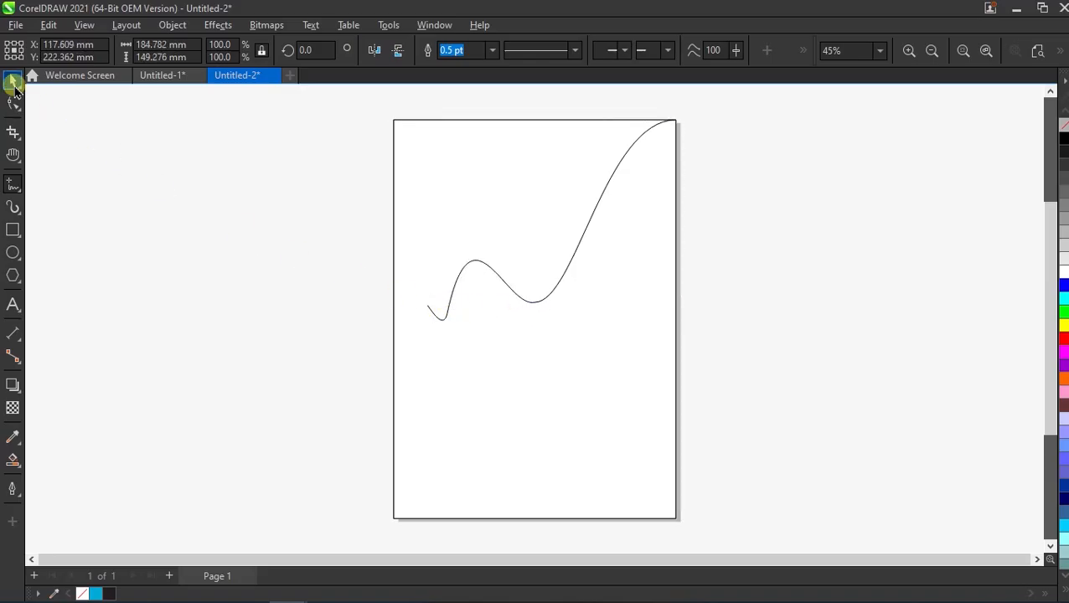
click(14, 101)
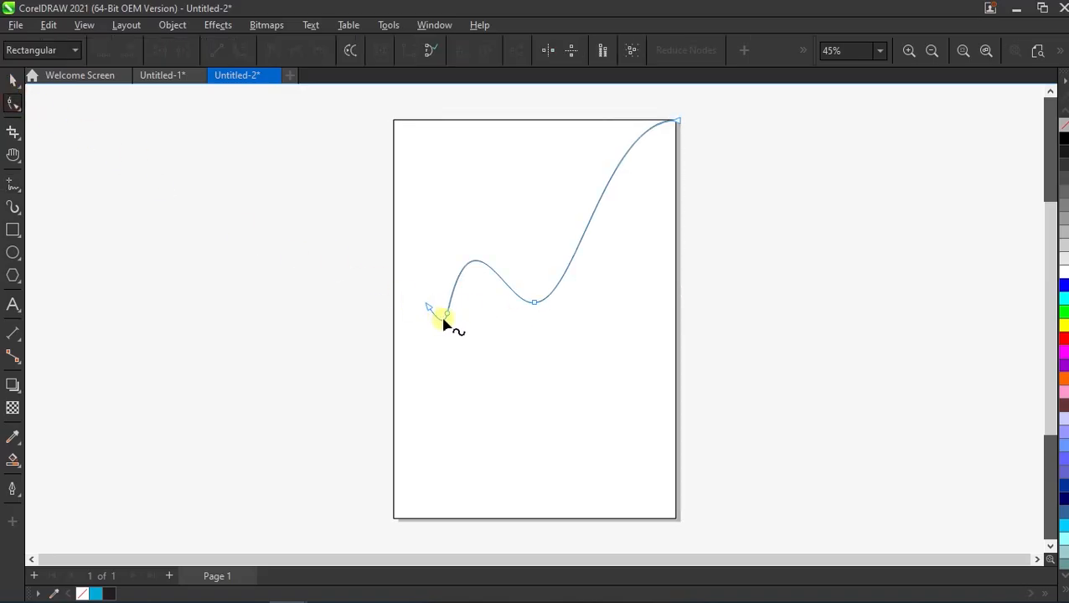
click(444, 314)
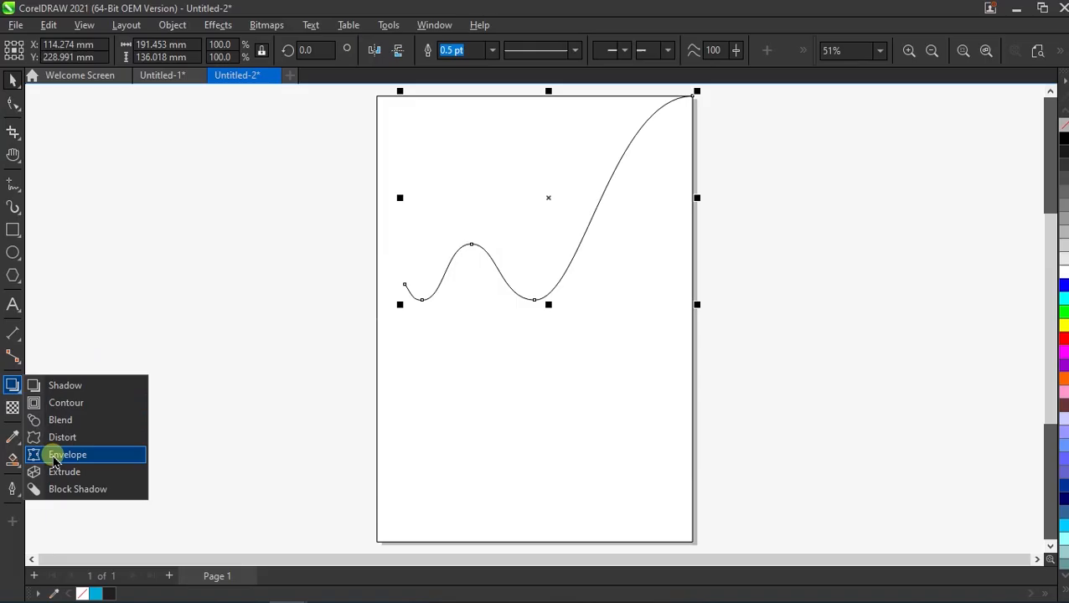
- Extrude the wavy curve to the right as a Back Parallel flat copy
click(67, 454)
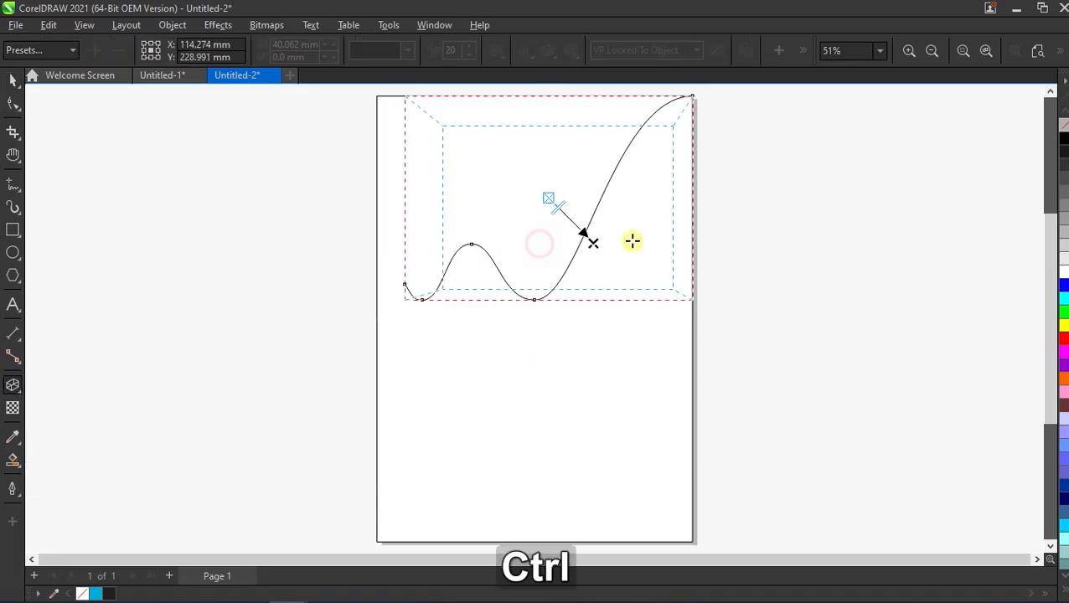
drag(633, 241, 784, 205)
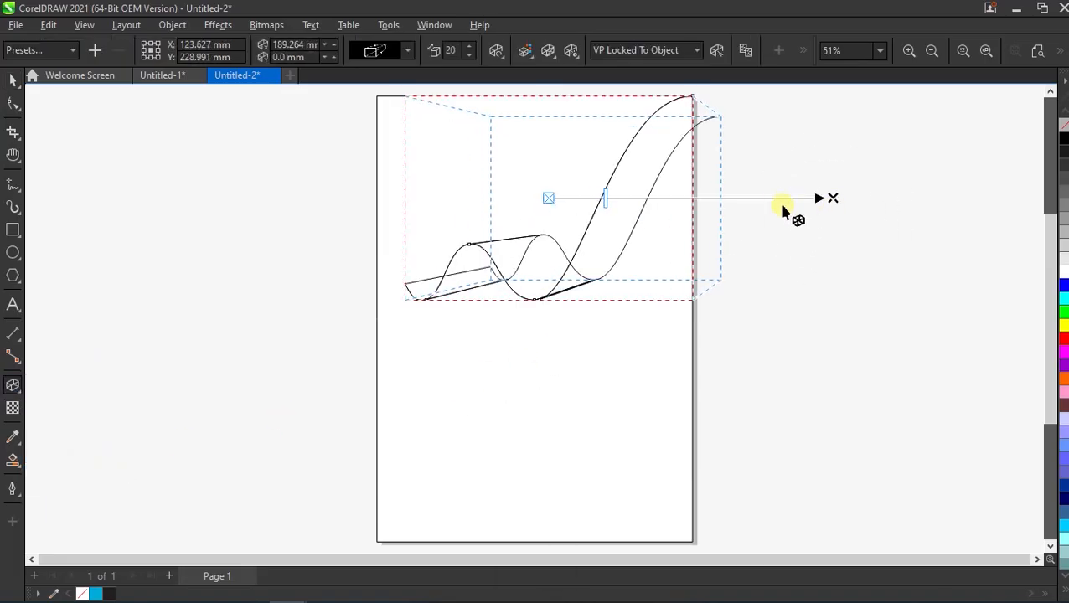
click(376, 51)
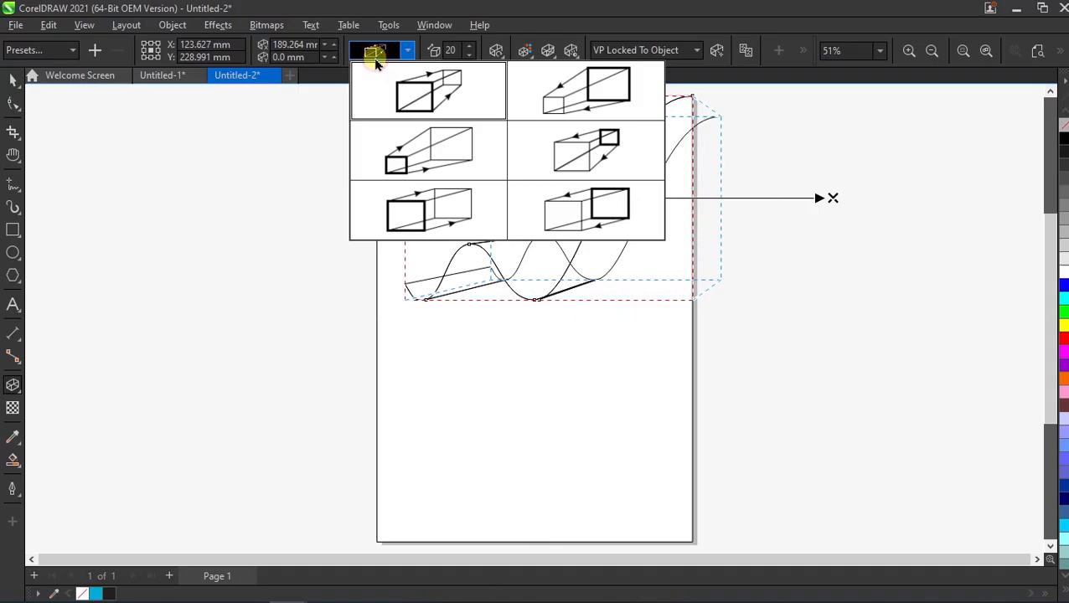
click(427, 210)
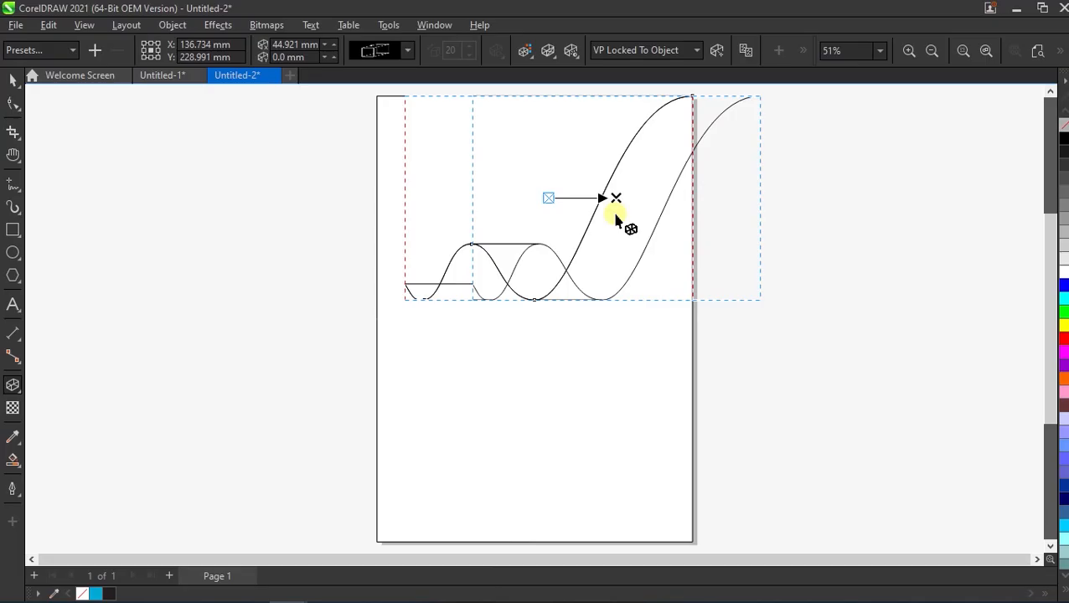
key(space)
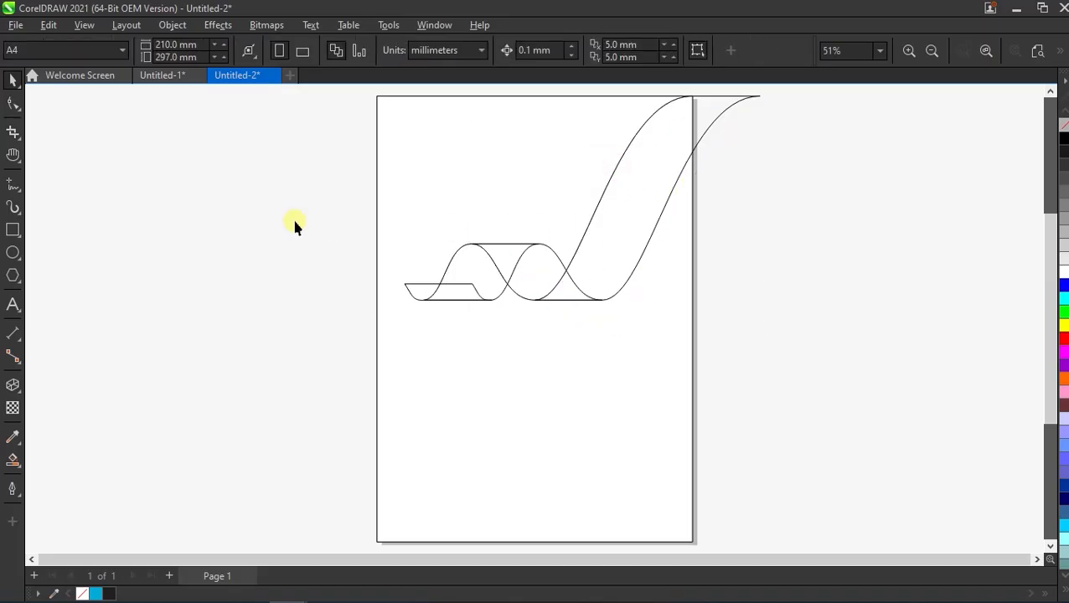
- Smart Fill the ribbon areas blue and delete the leftover extruded outline group
click(12, 132)
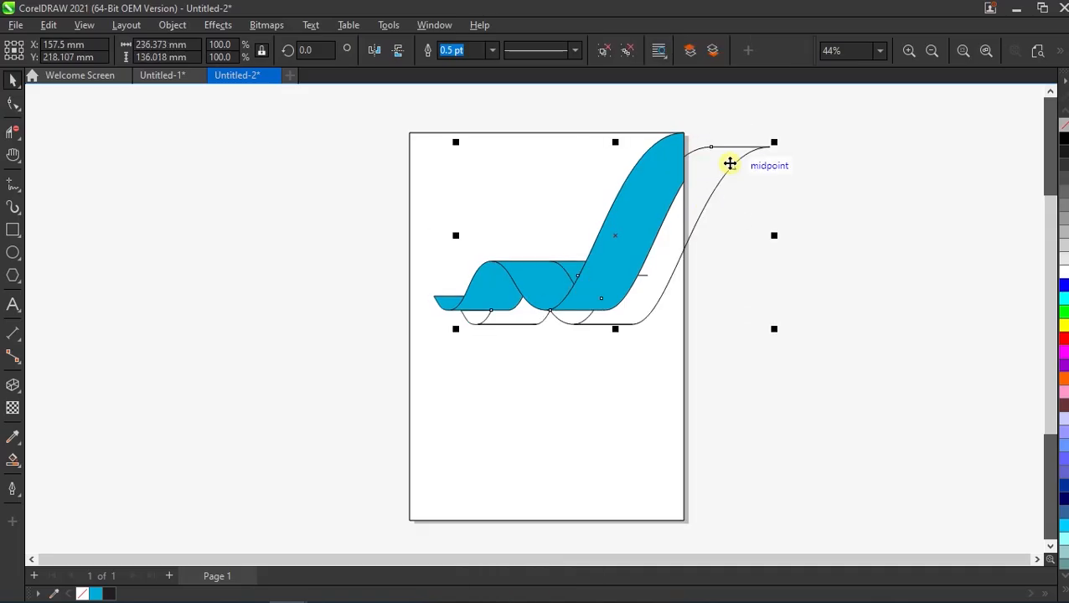
right_click(731, 164)
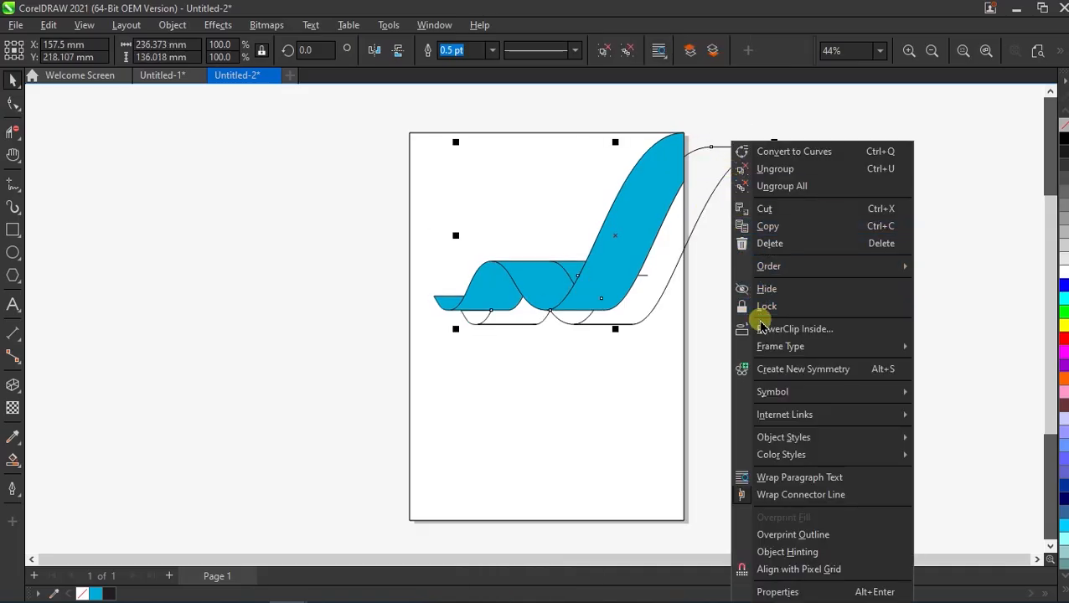
click(574, 269)
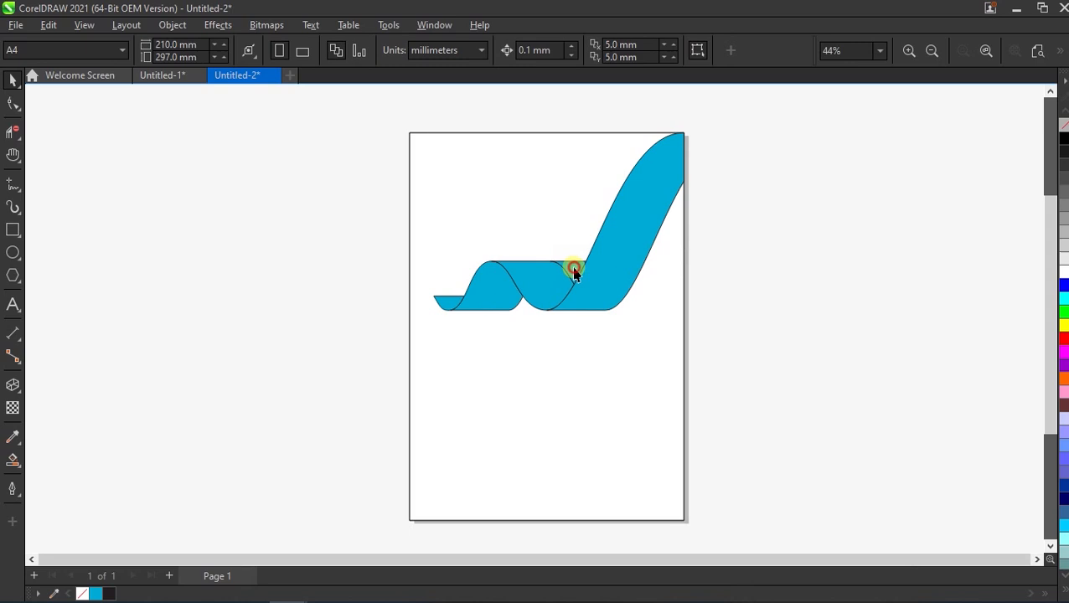
click(574, 268)
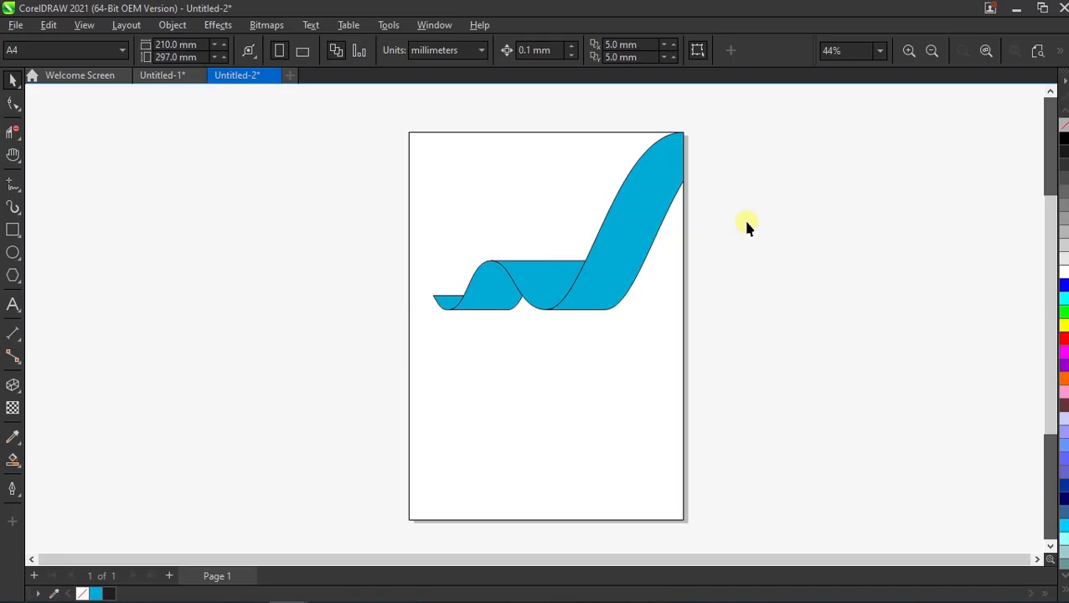
- Import the city skyline photo 3.jpg and place it on the page
right_click(746, 227)
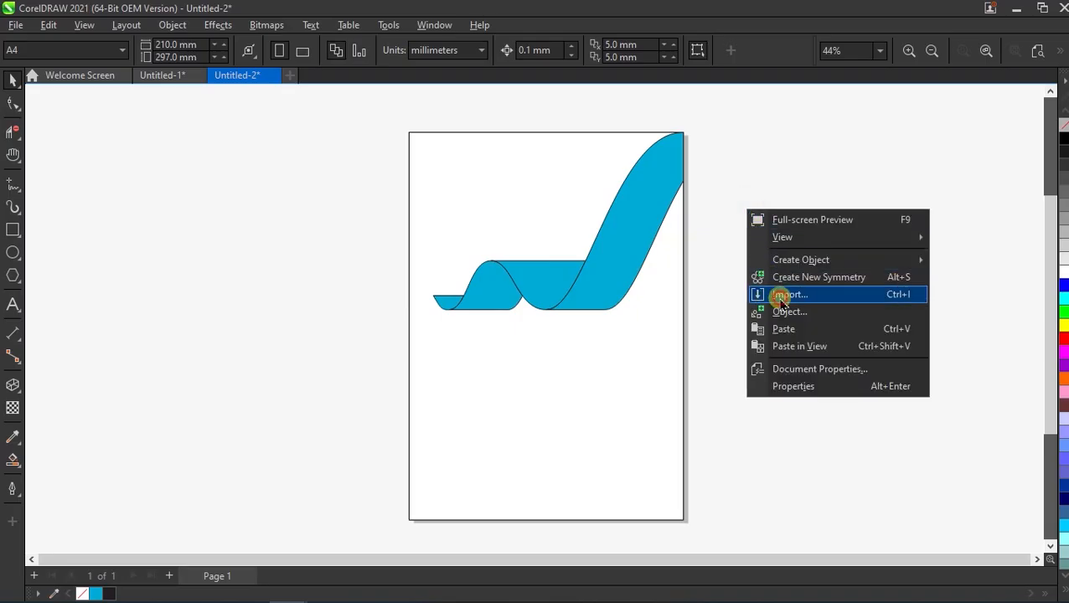
click(789, 294)
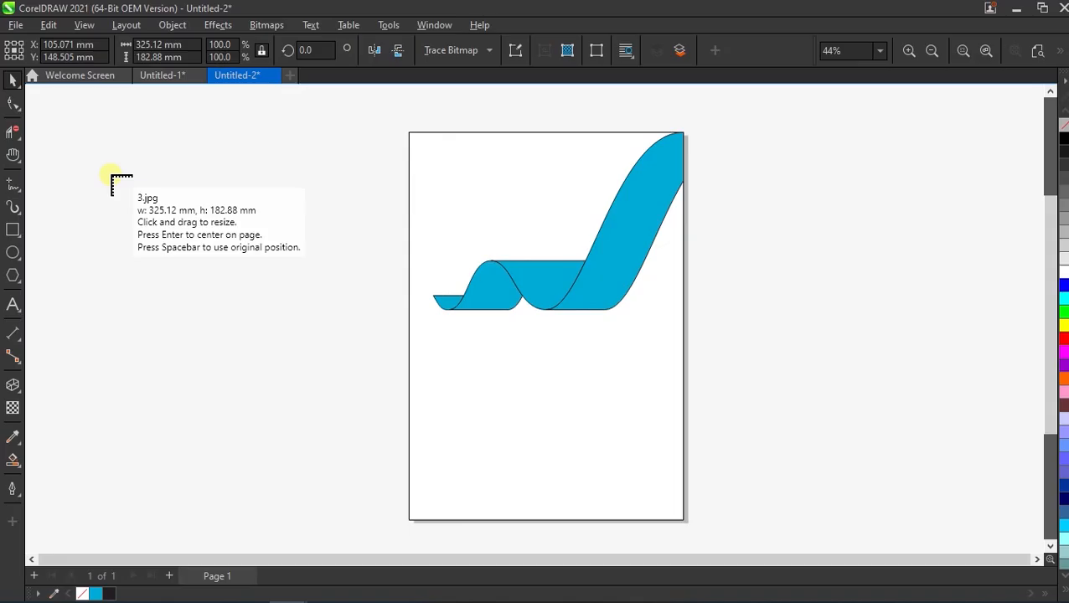
key(space)
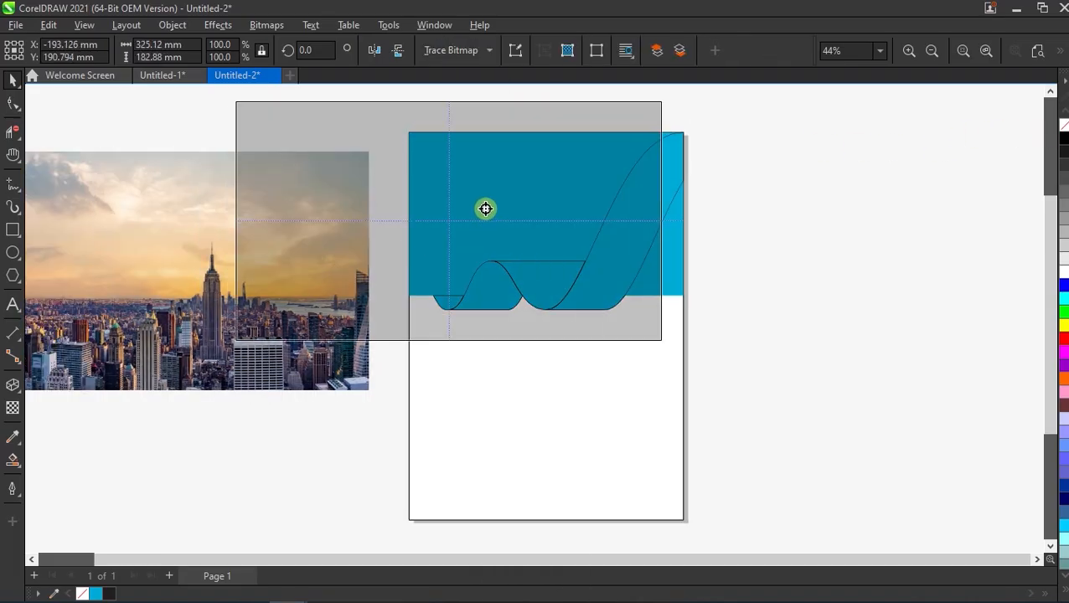
- PowerClip the skyline photo into the top shape, then extract its contents
right_click(486, 210)
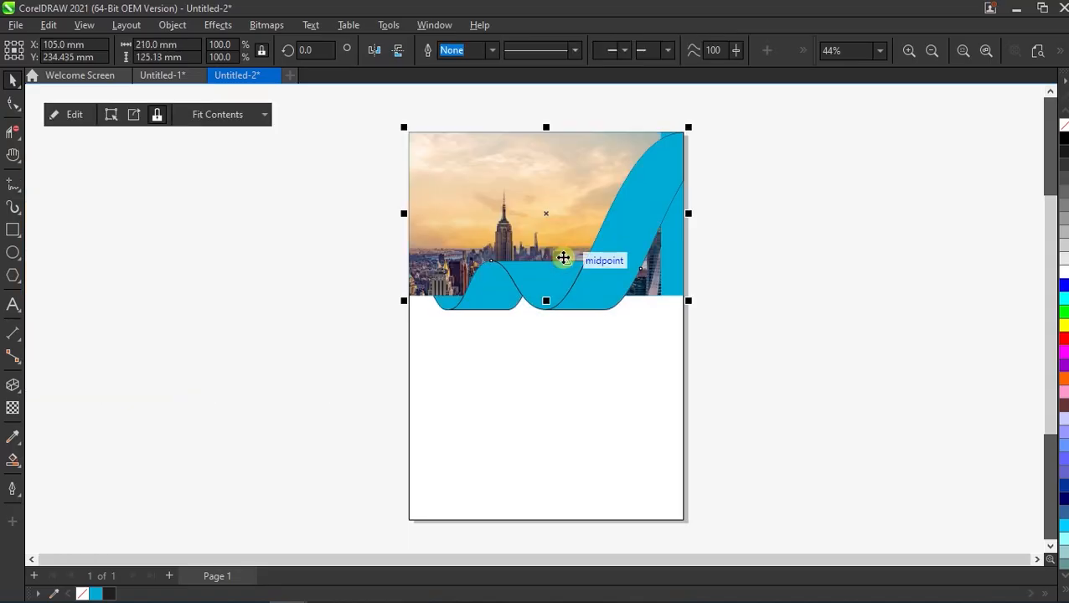
mouse_move(159, 156)
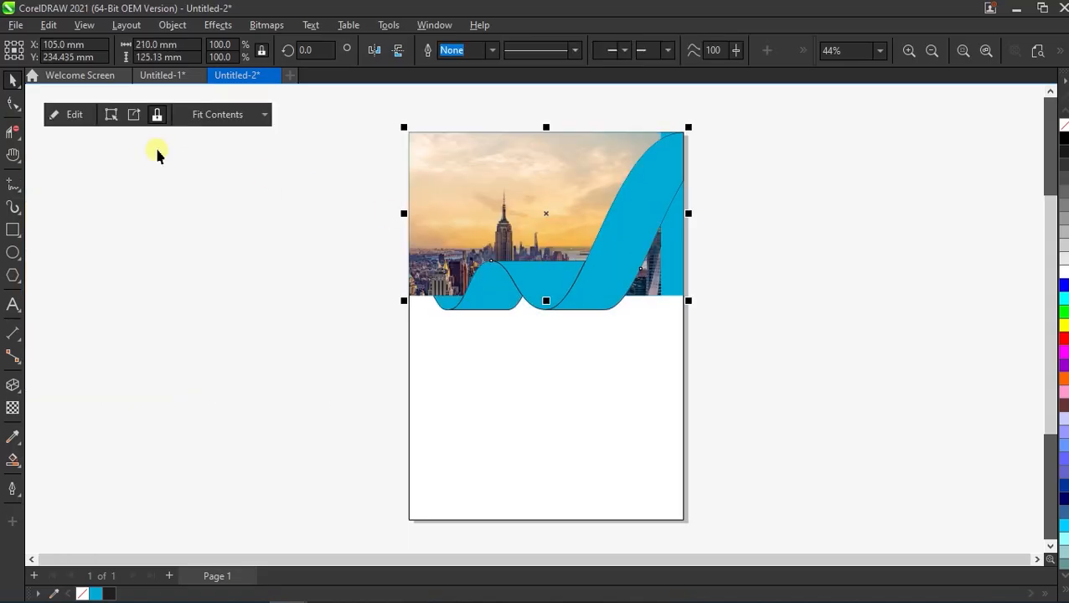
click(69, 115)
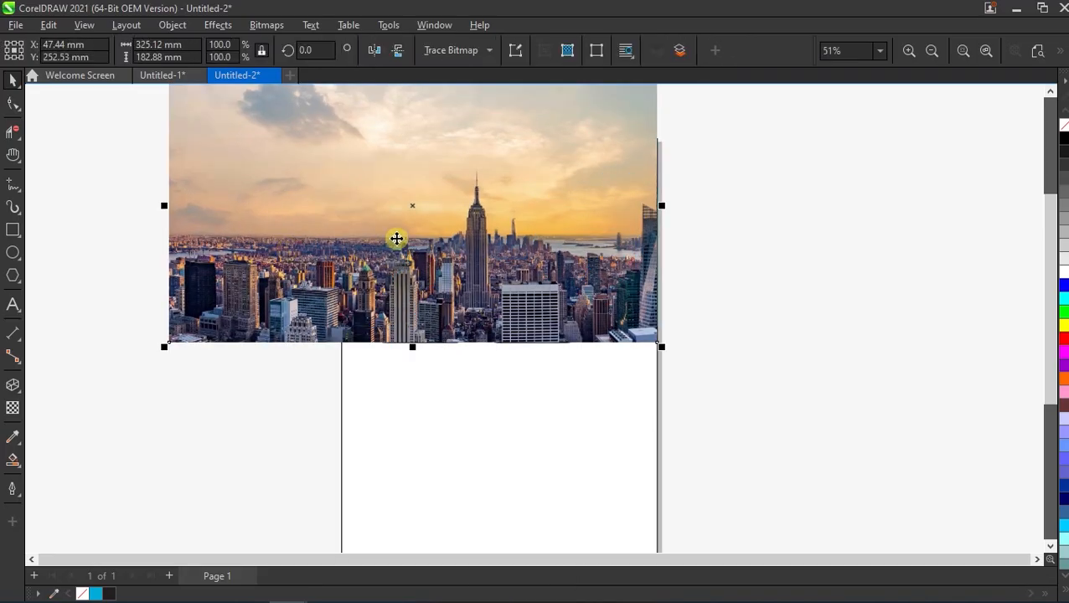
- Send the photo back, set its transparency merge mode, and clip copies into both ribbons
key(Shift+Page_Down)
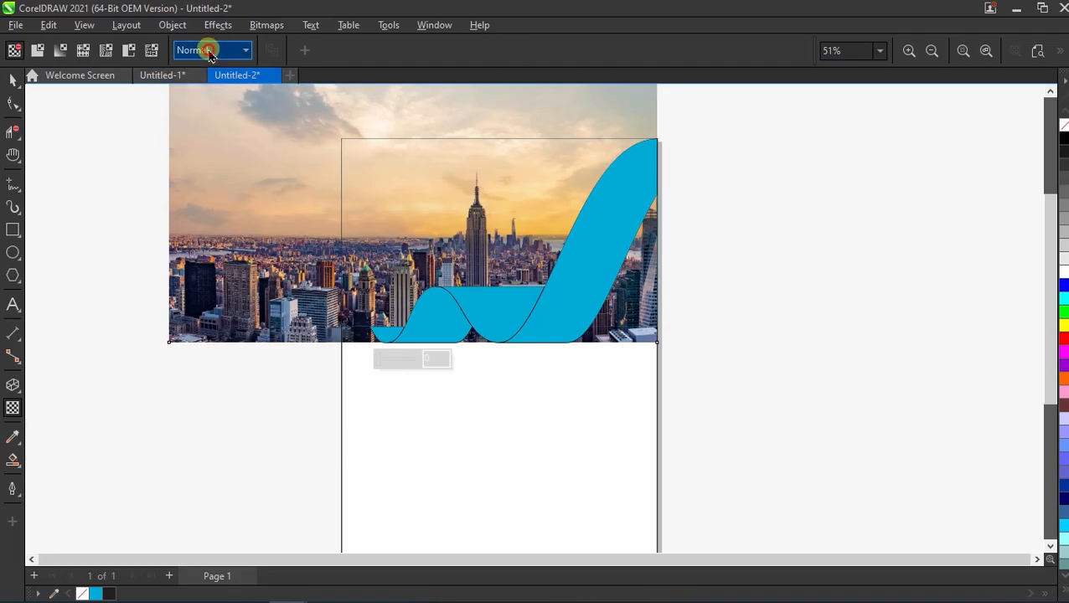
click(211, 51)
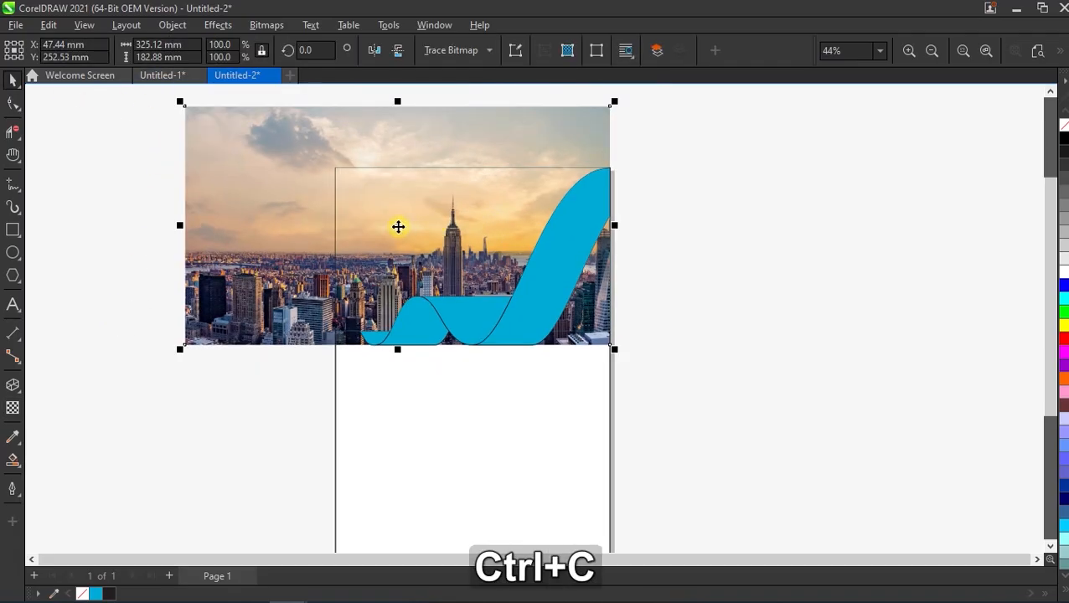
right_click(398, 227)
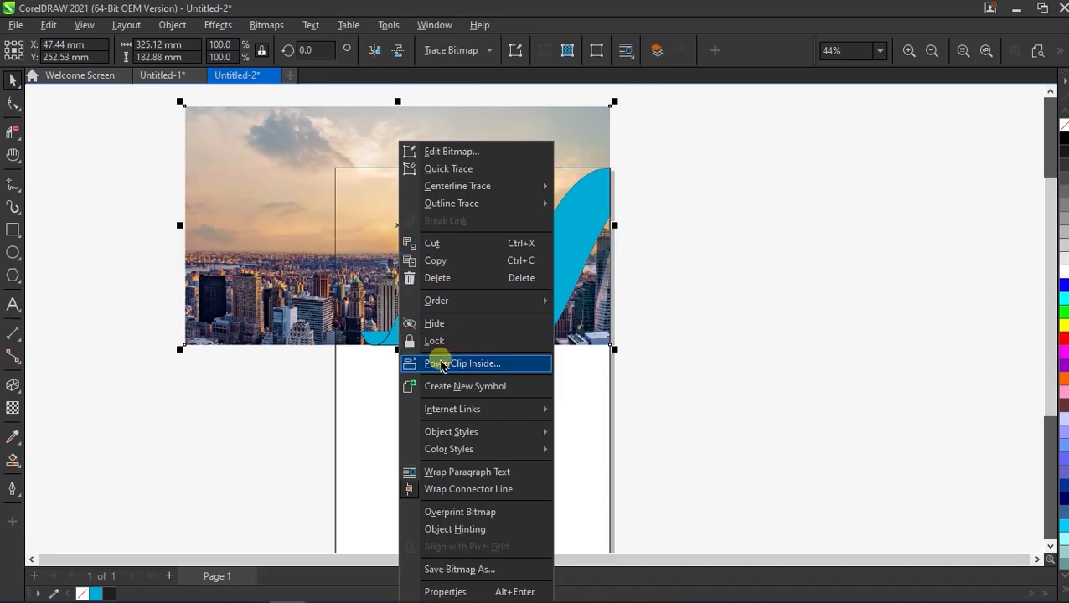
click(466, 363)
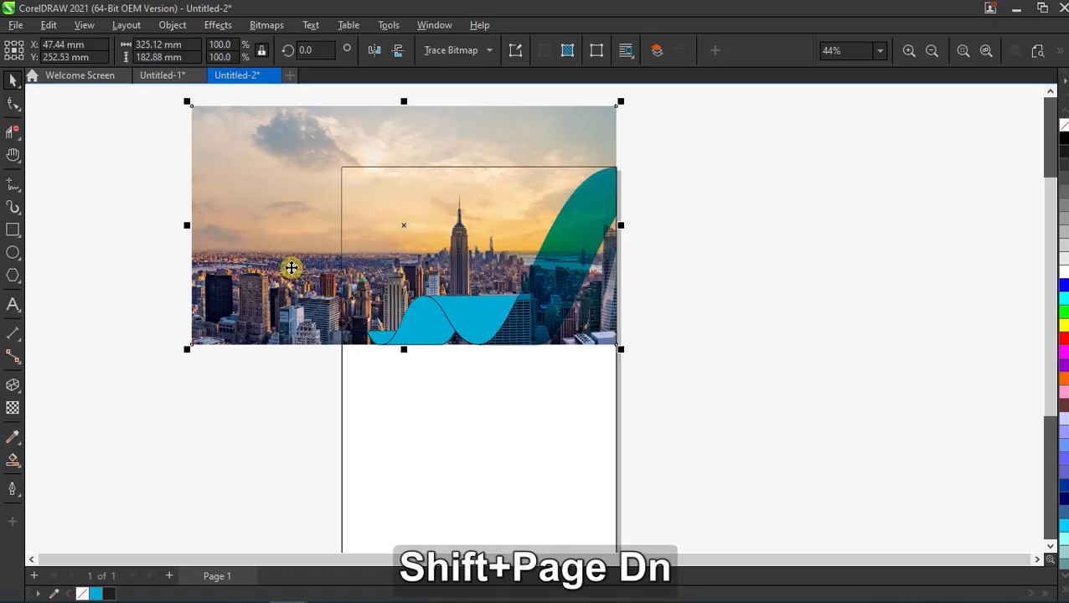
right_click(292, 268)
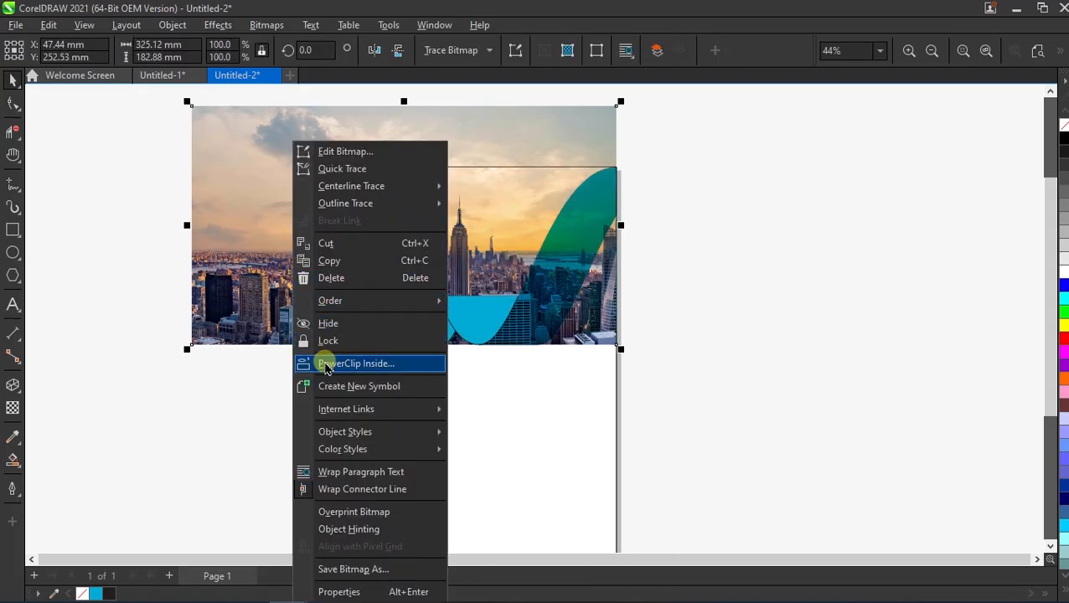
click(355, 363)
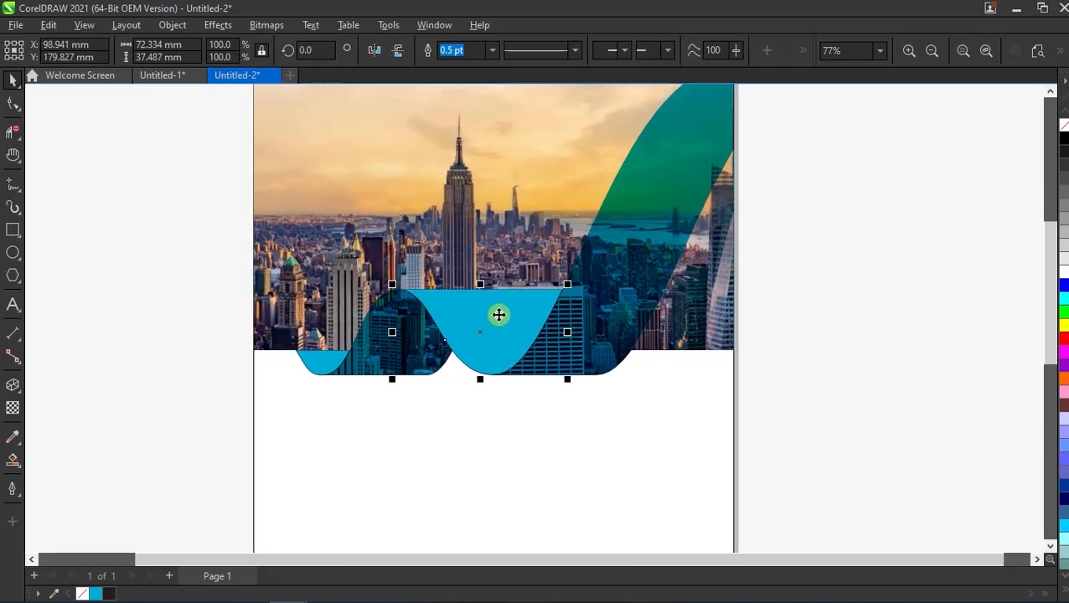
- Give the wave dip a linear light-to-dark blue gradient and copy it onto the other piece
click(13, 459)
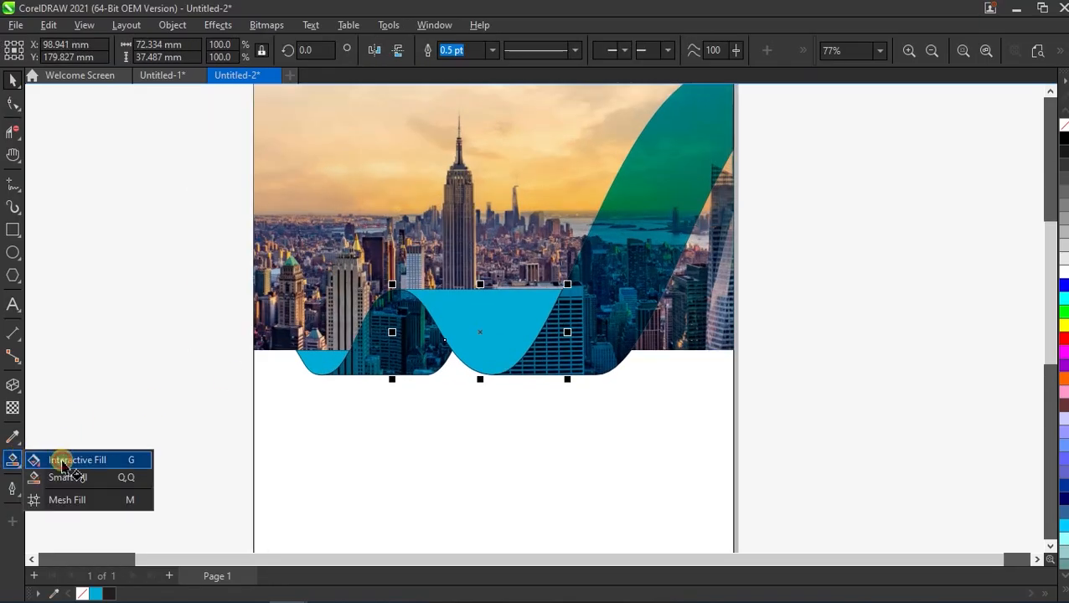
click(78, 459)
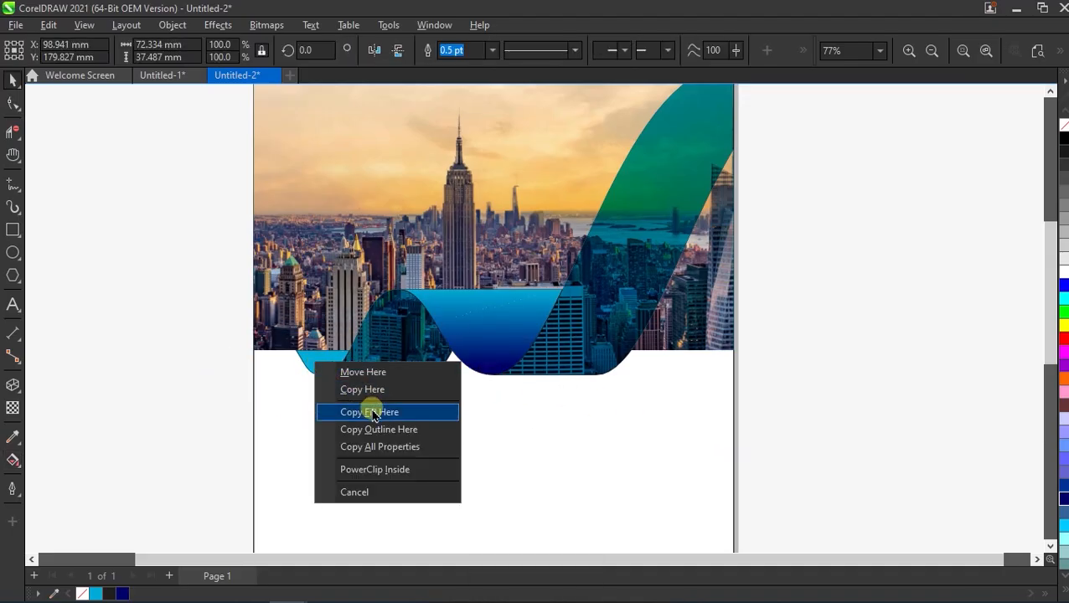
click(368, 411)
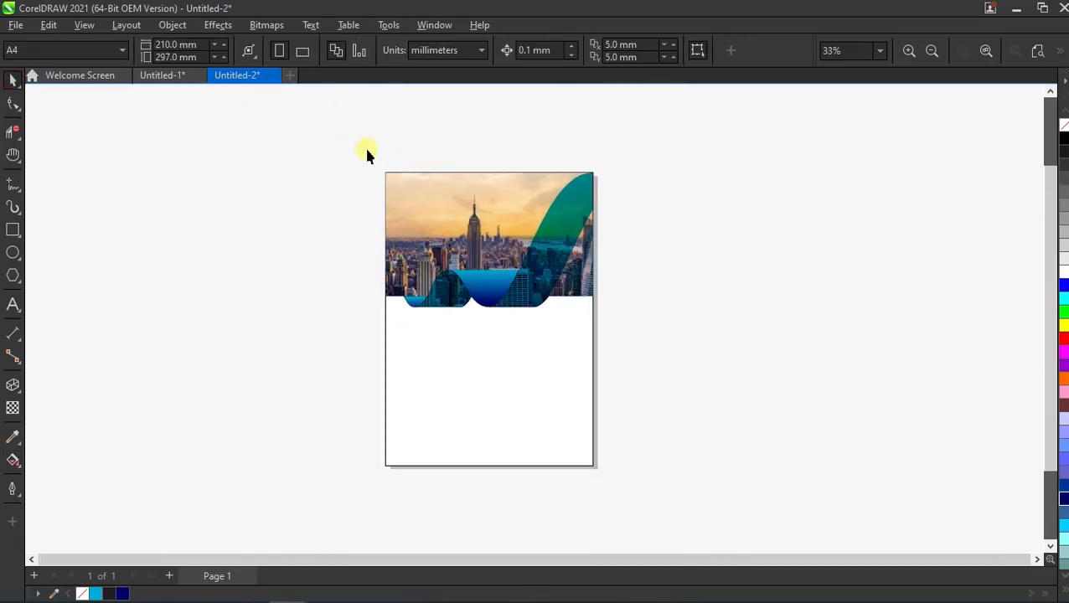
- Add a background rectangle, 'COVER LOGO DESIGN' text and the Lorem Ipsum text block
click(489, 239)
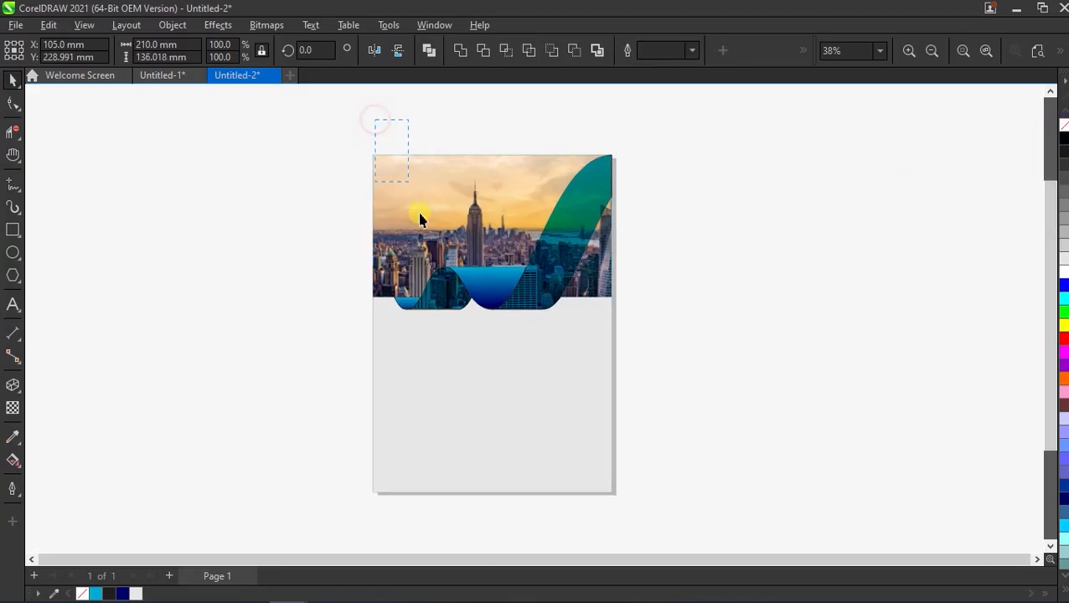
click(419, 218)
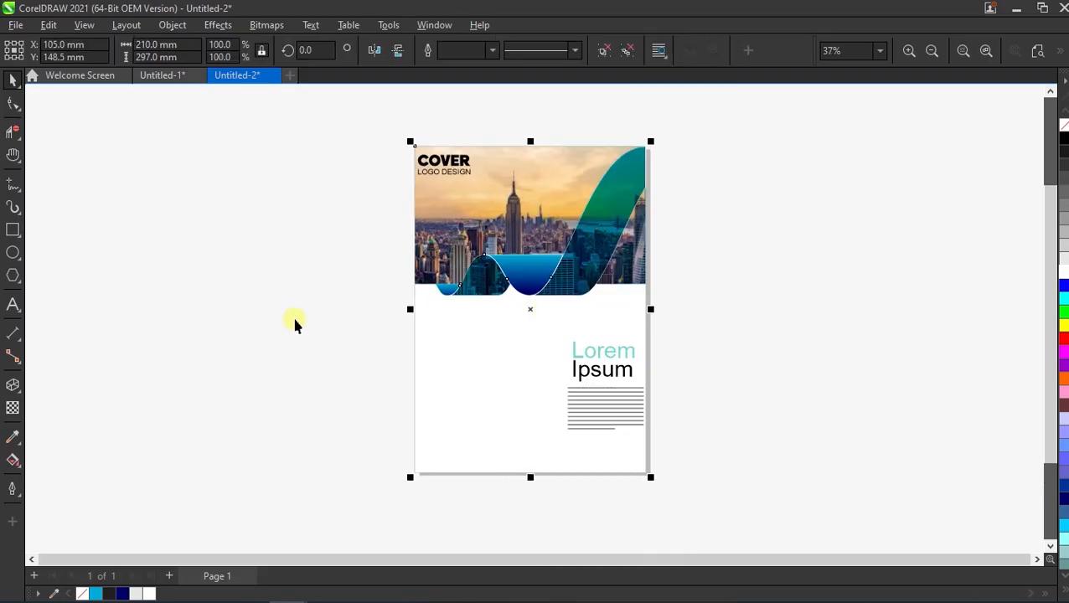
click(12, 385)
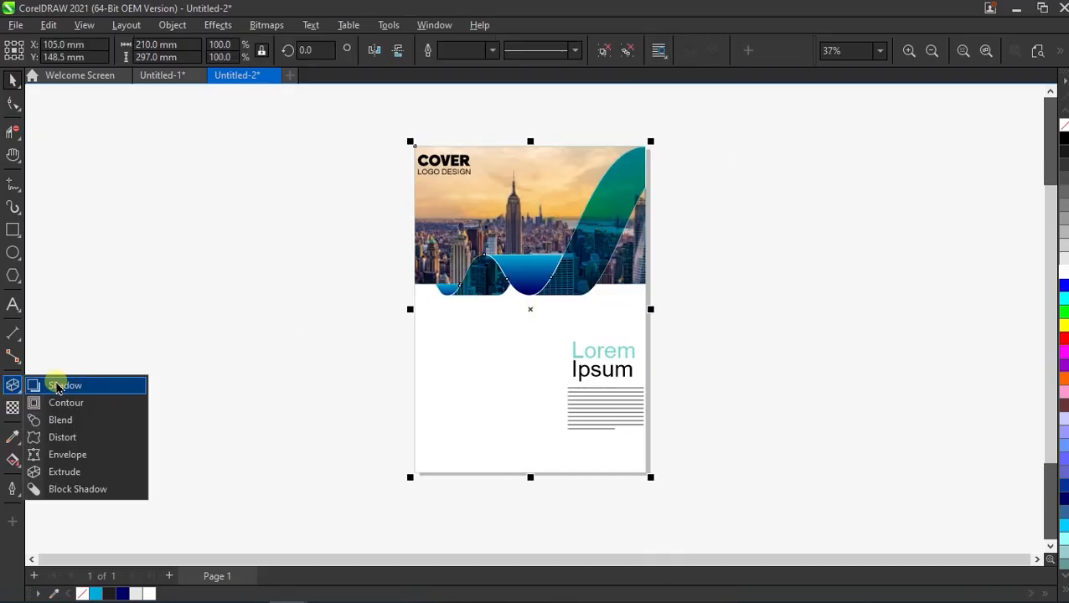